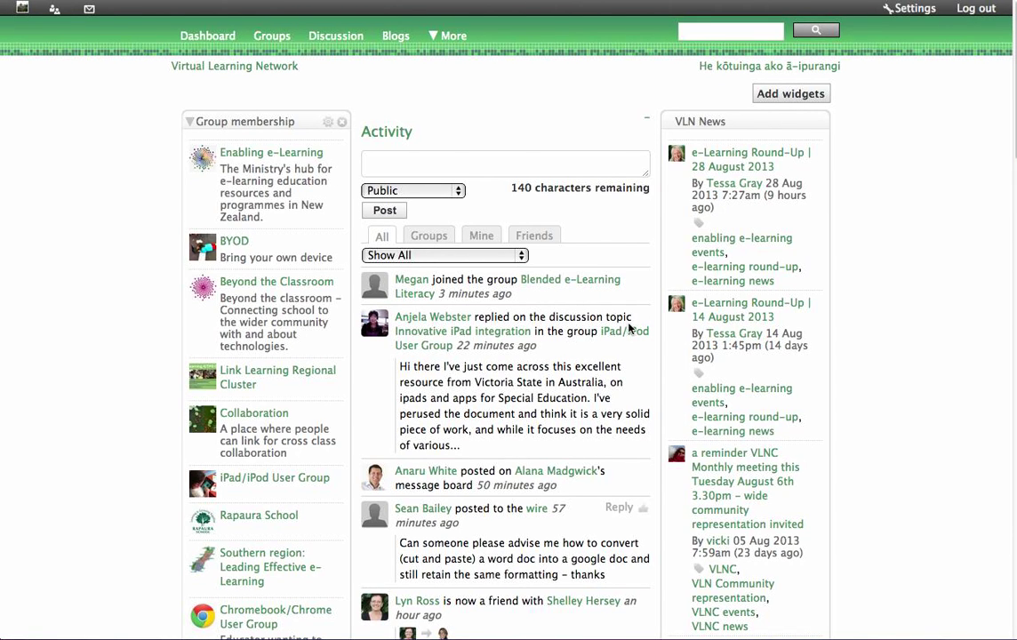
mouse_move(890, 314)
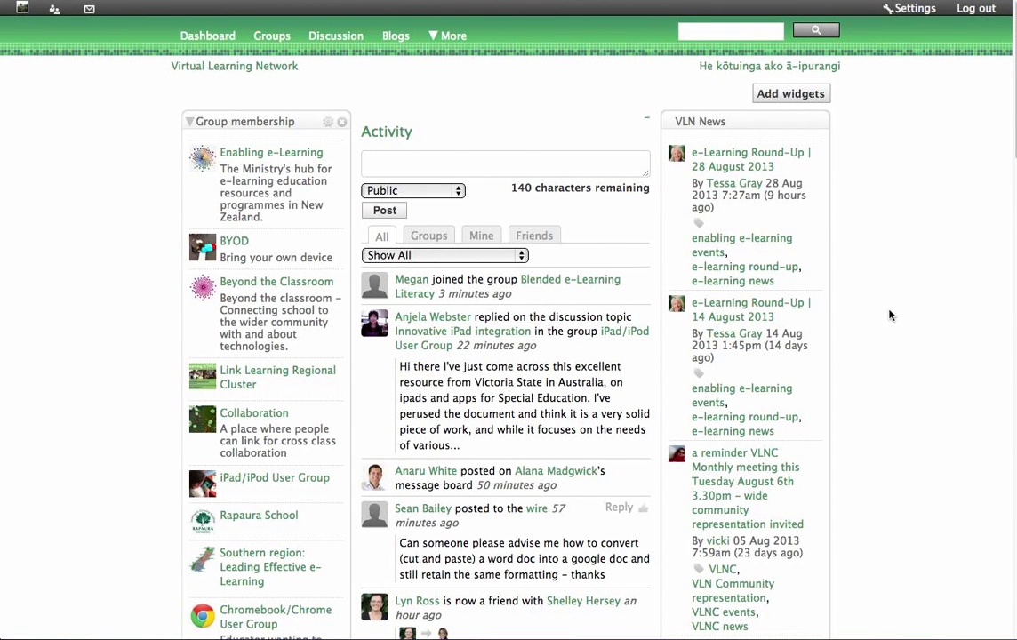
mouse_move(850, 344)
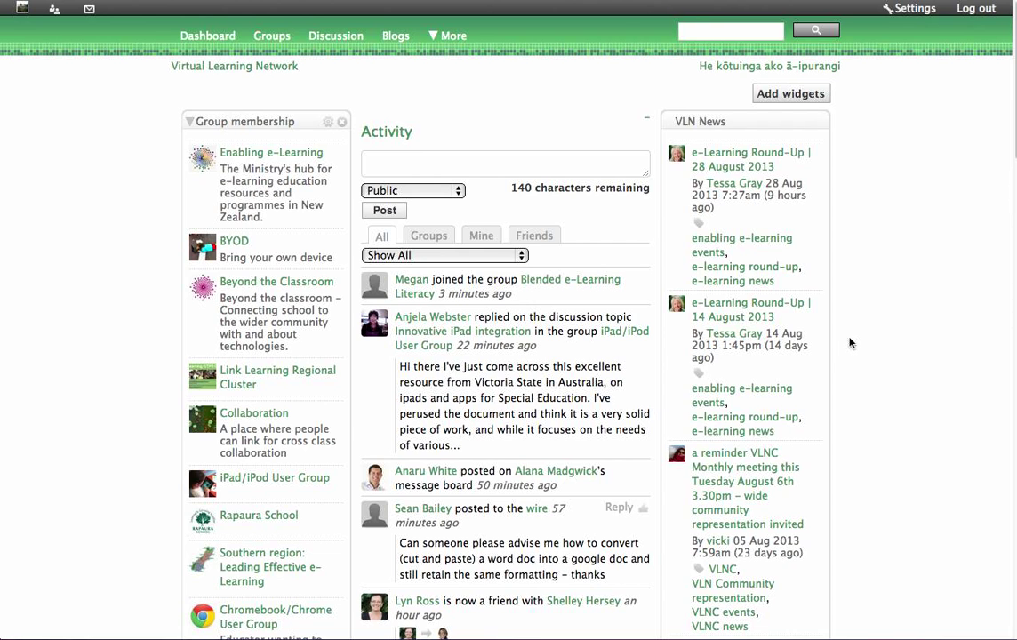
mouse_move(893, 235)
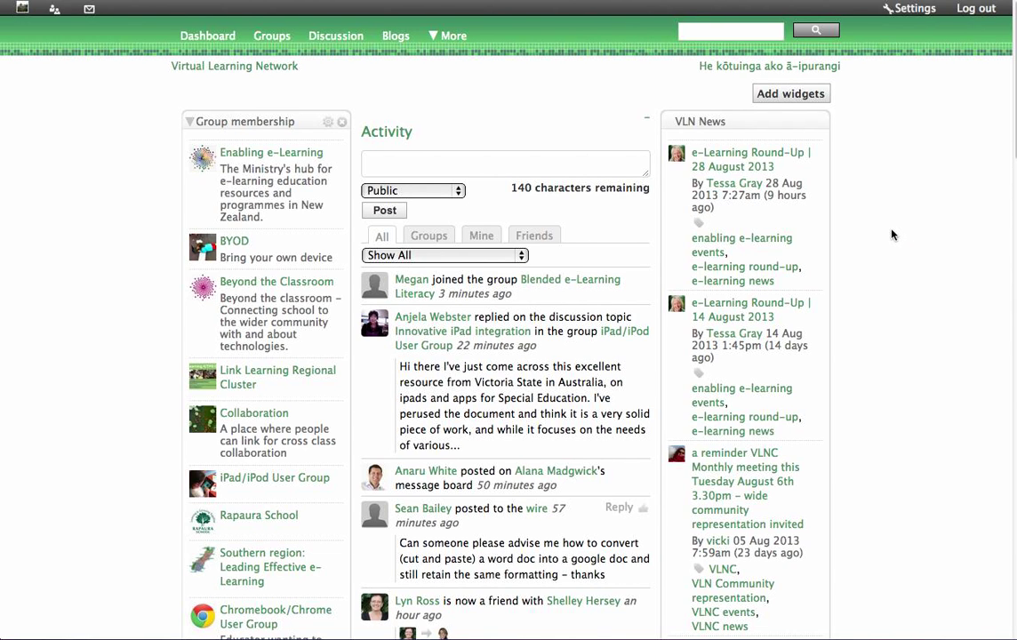
mouse_move(531, 73)
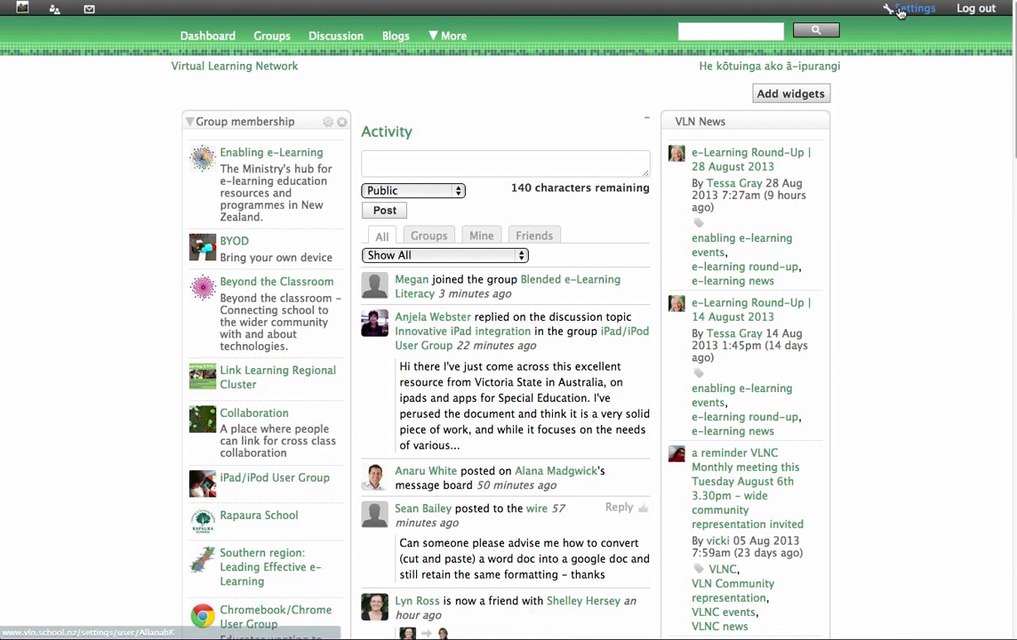
Open the Your settings page with display name, password, email and language fields
click(916, 8)
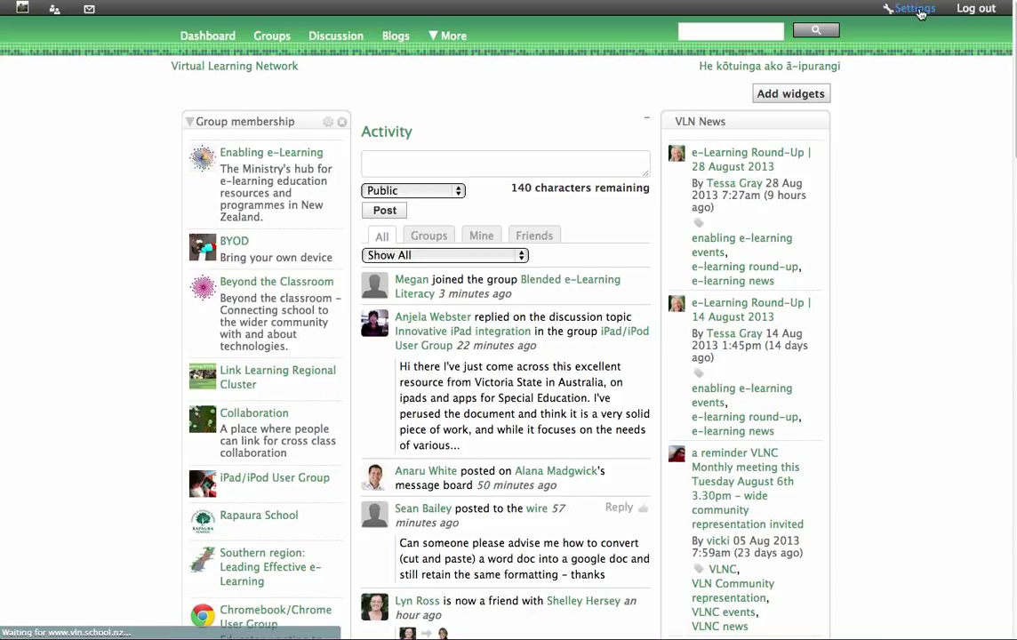
click(920, 8)
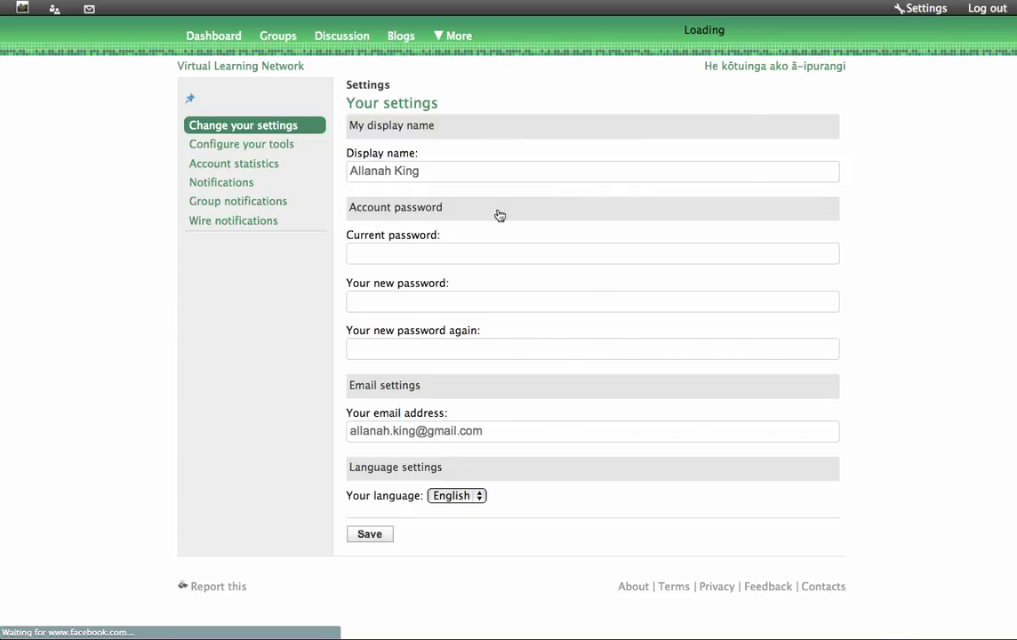
click(220, 183)
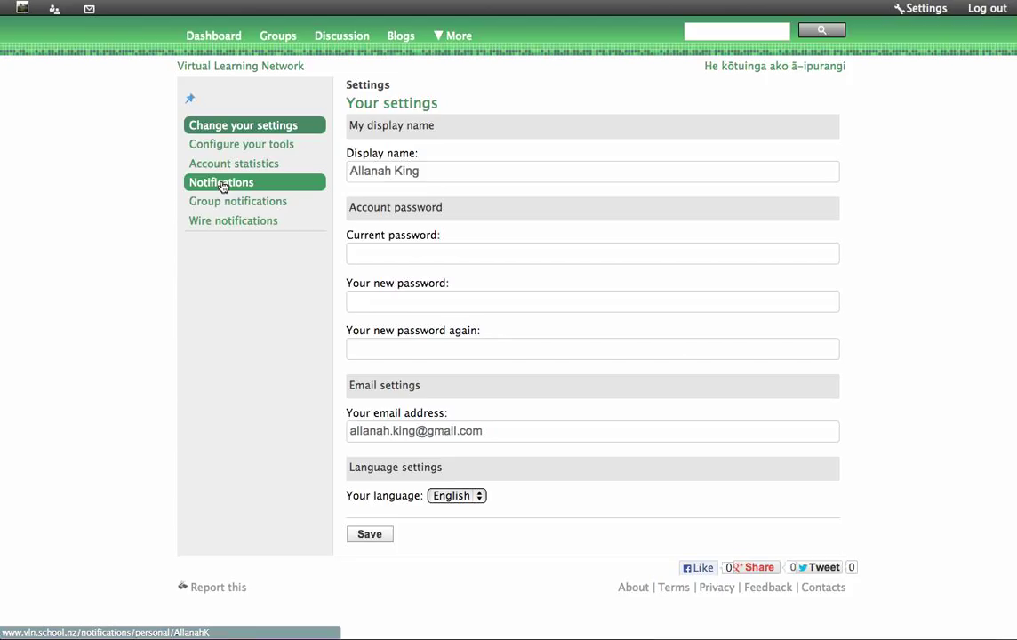
click(238, 201)
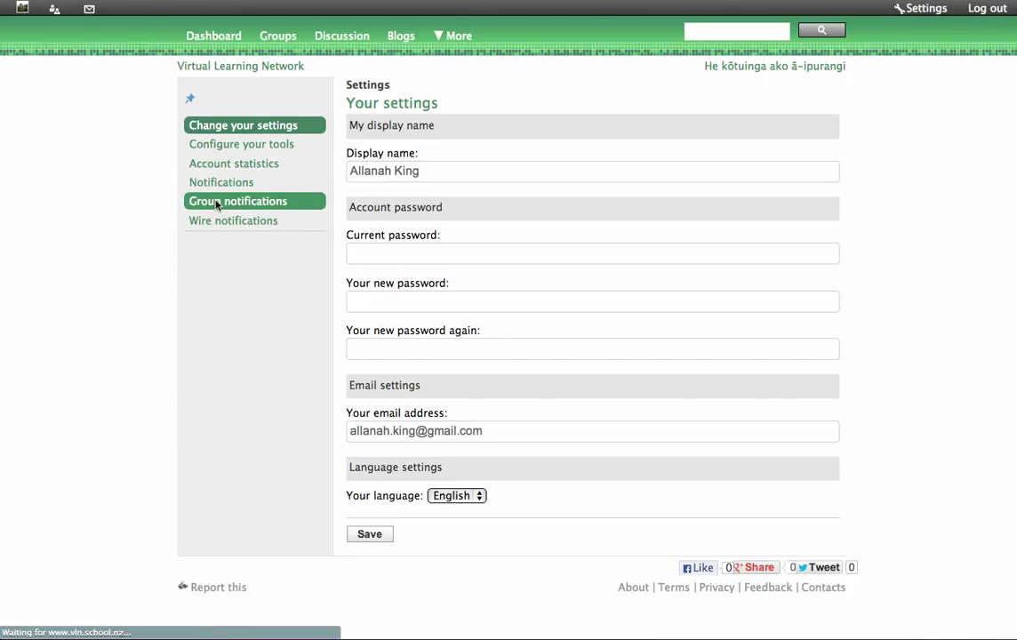
Show the Group notifications page and scroll the group list down to NEN Trial
click(237, 201)
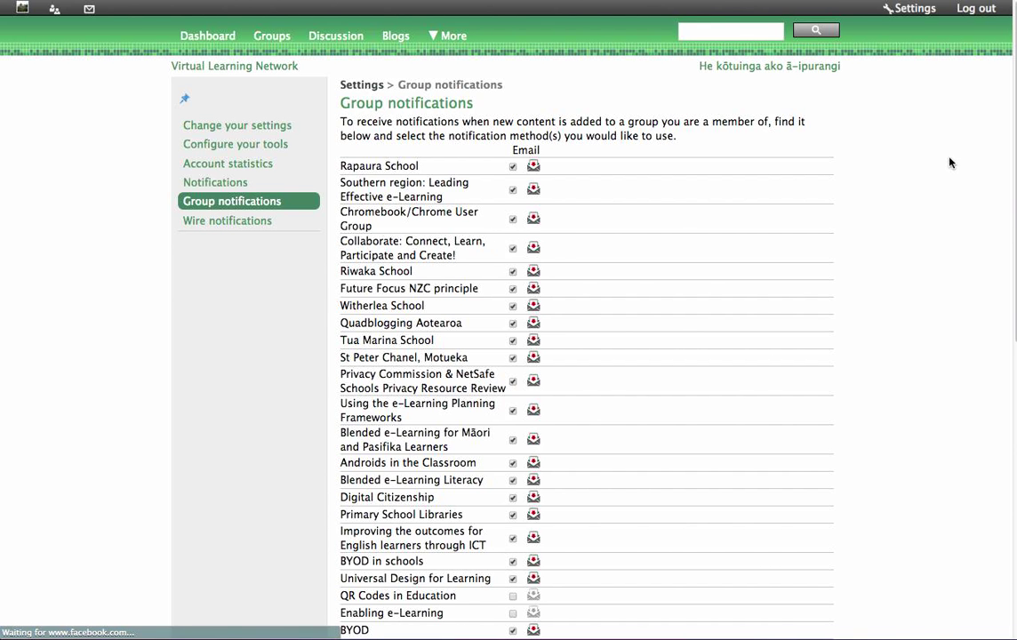
scroll(down, 3)
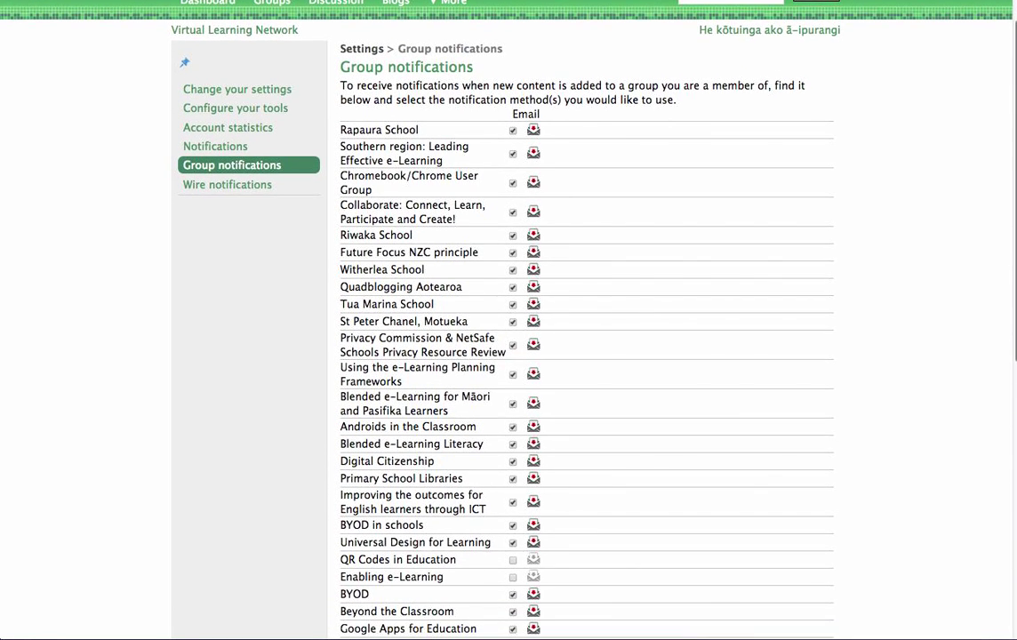
scroll(down, 3)
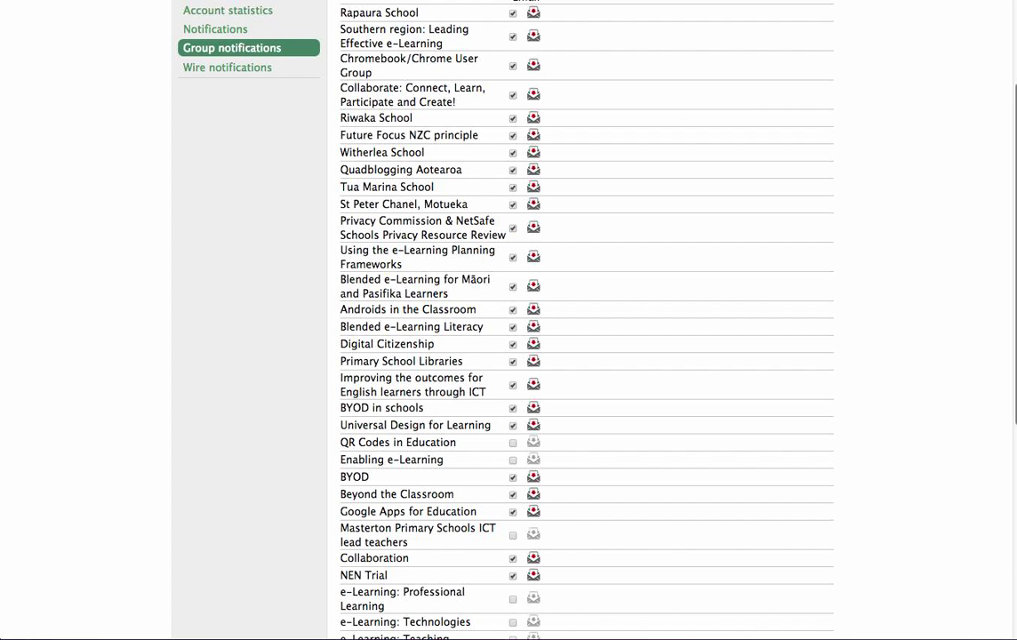
scroll(down, 3)
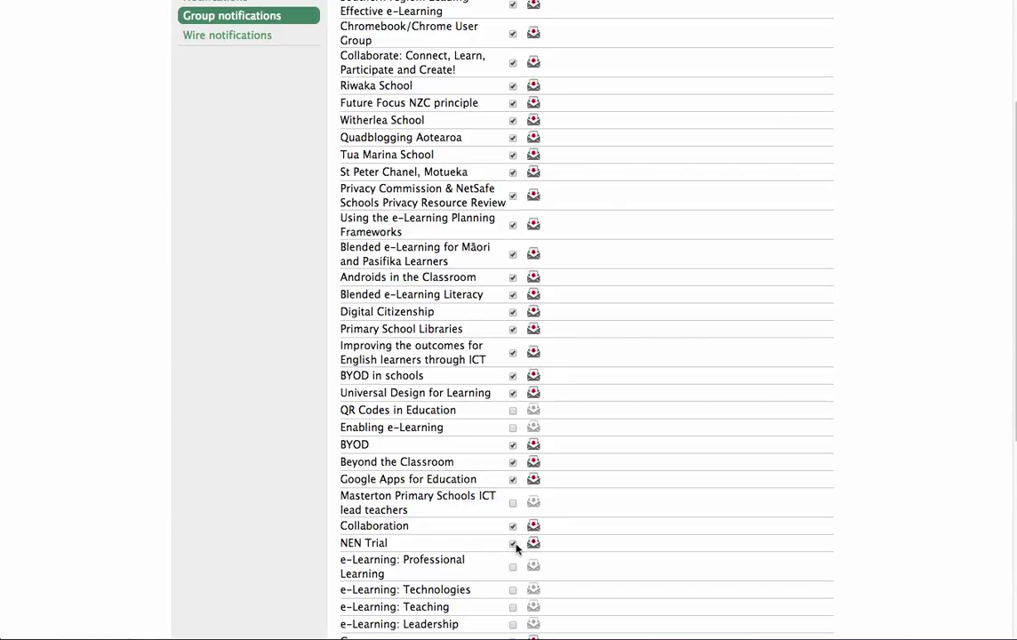
Untick the Email box for NEN Trial and save the notification settings
click(511, 543)
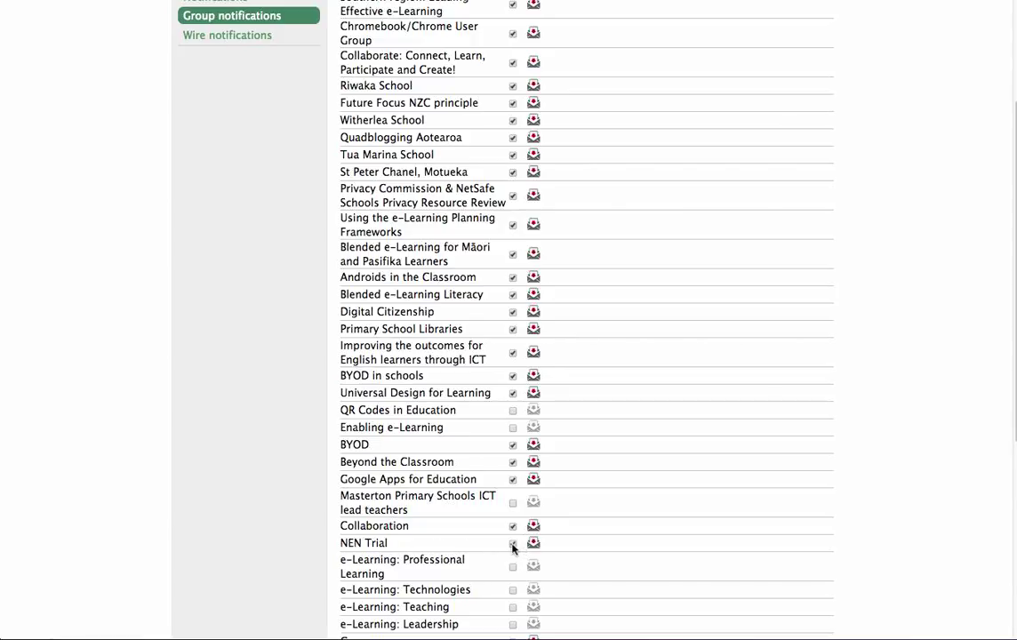
click(511, 544)
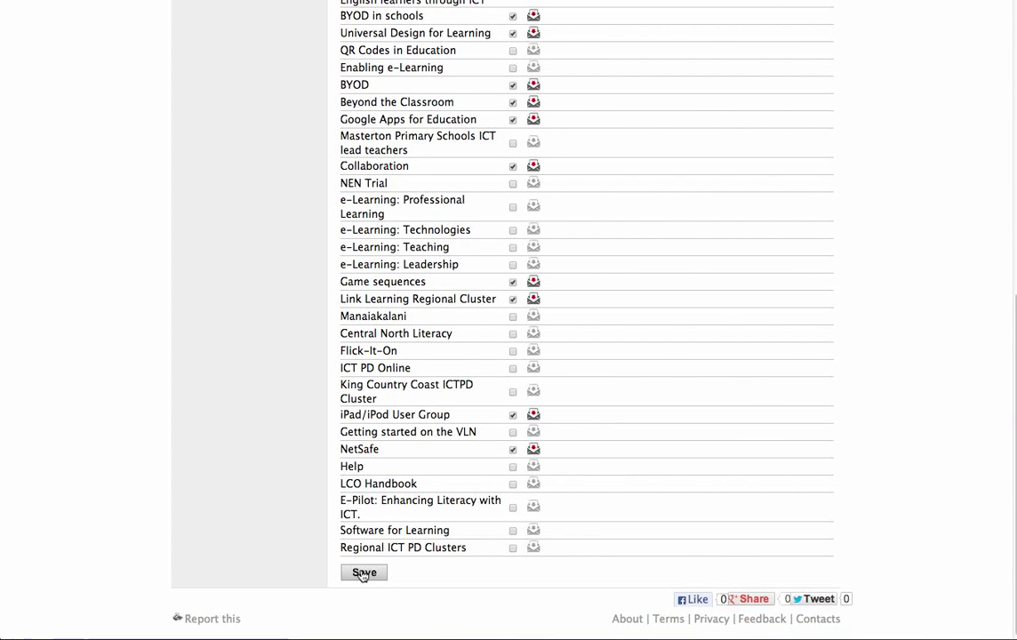
click(363, 572)
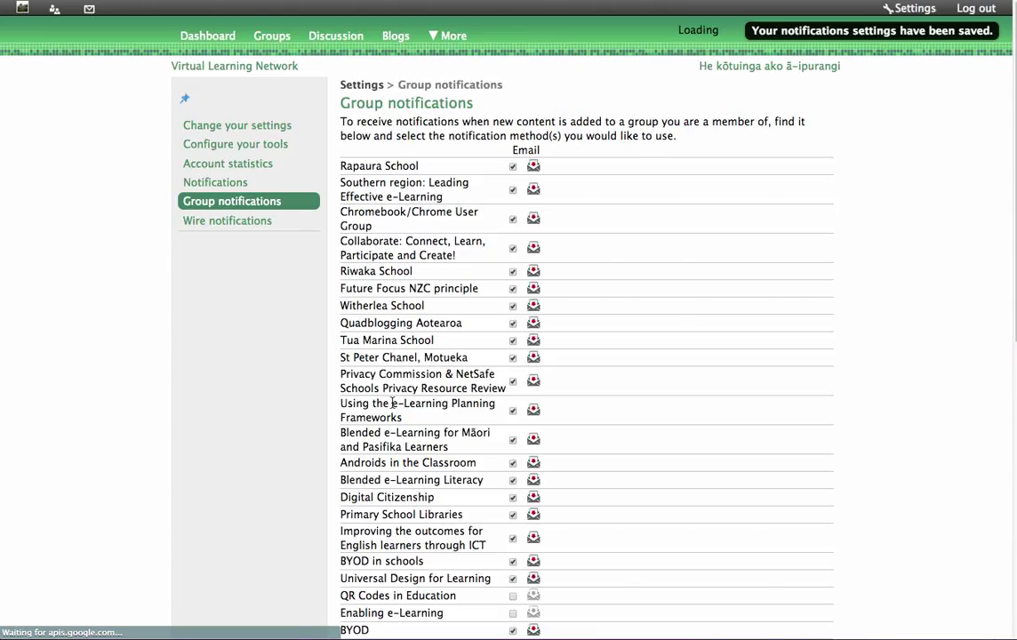